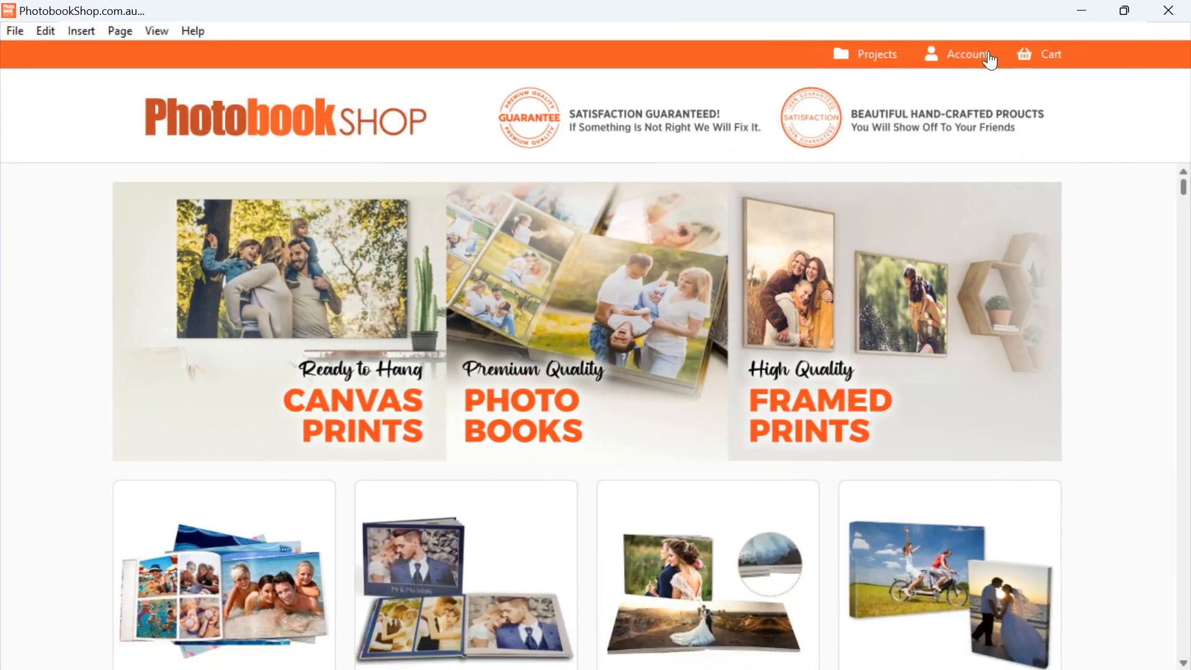
pyautogui.moveTo(924, 68)
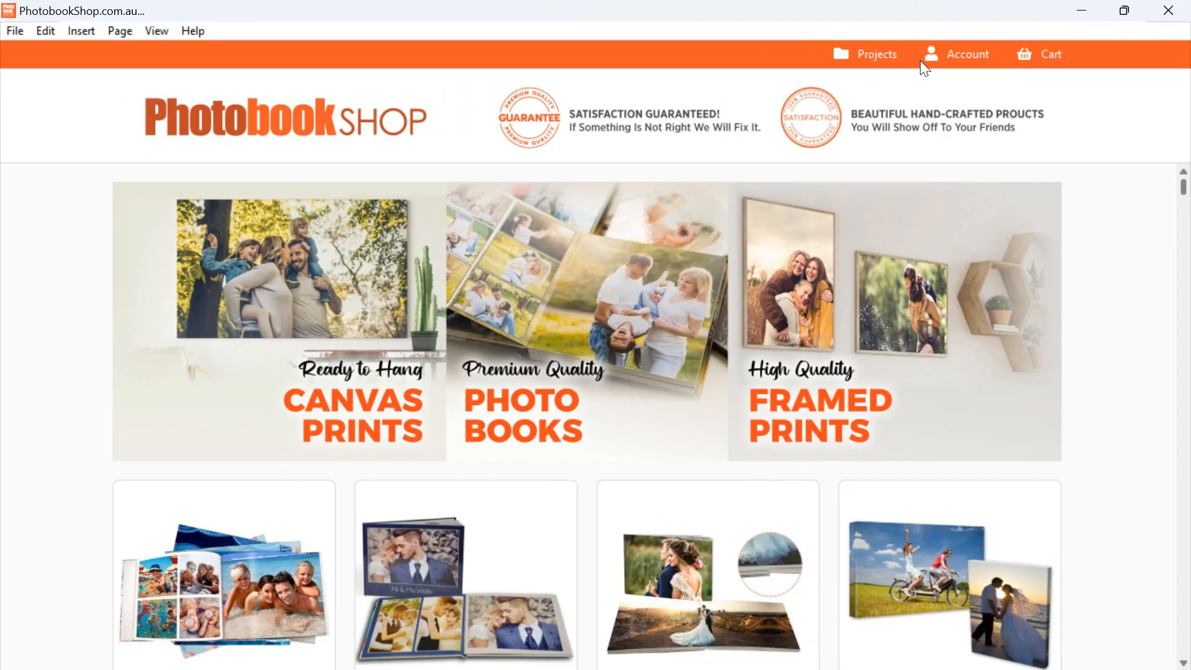
# Create the Terrazzo 22x28 cm landscape book project and name it 'friends'
pyautogui.scroll(-3)
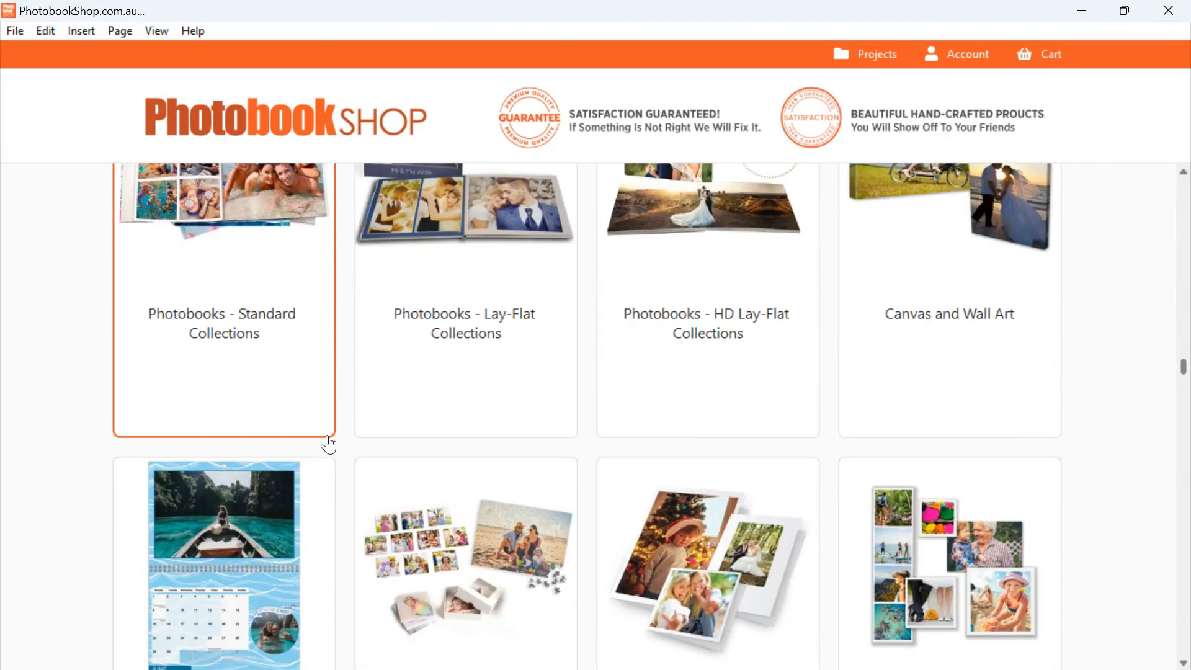
pyautogui.scroll(3)
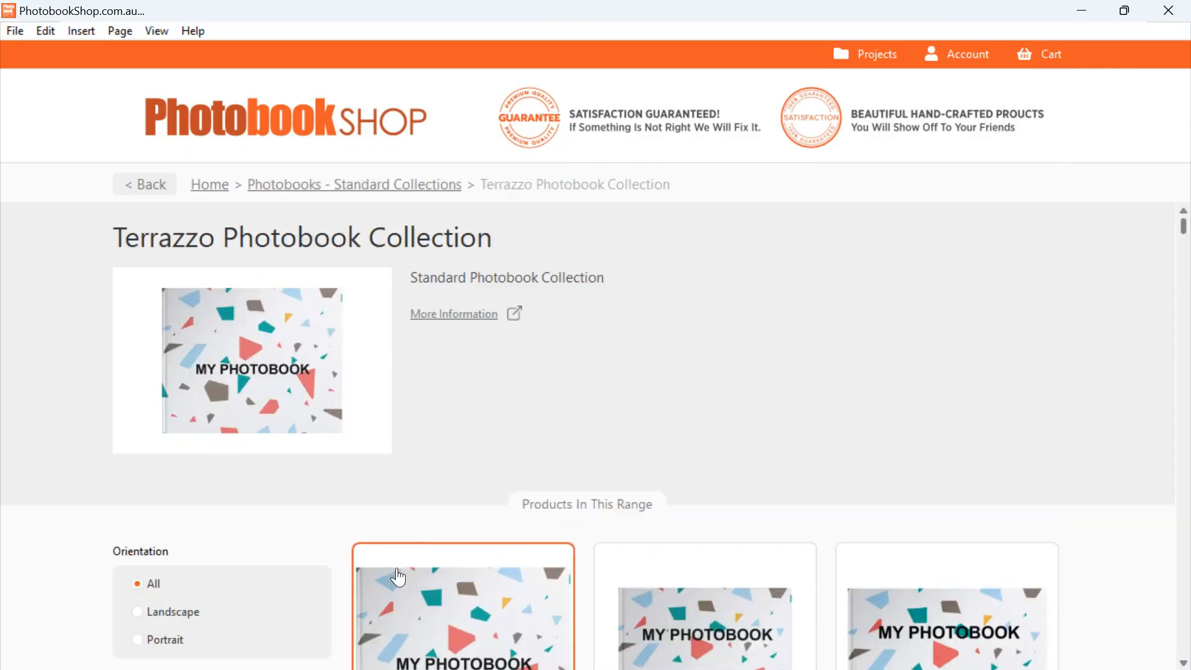
pyautogui.scroll(-3)
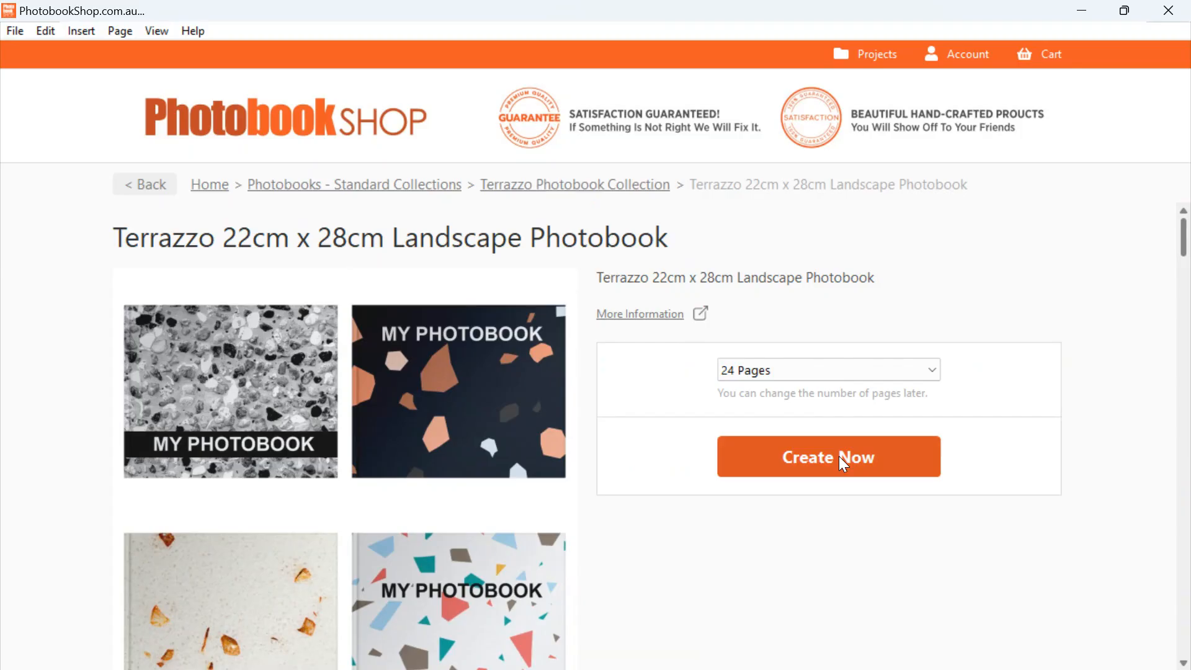
pyautogui.click(827, 456)
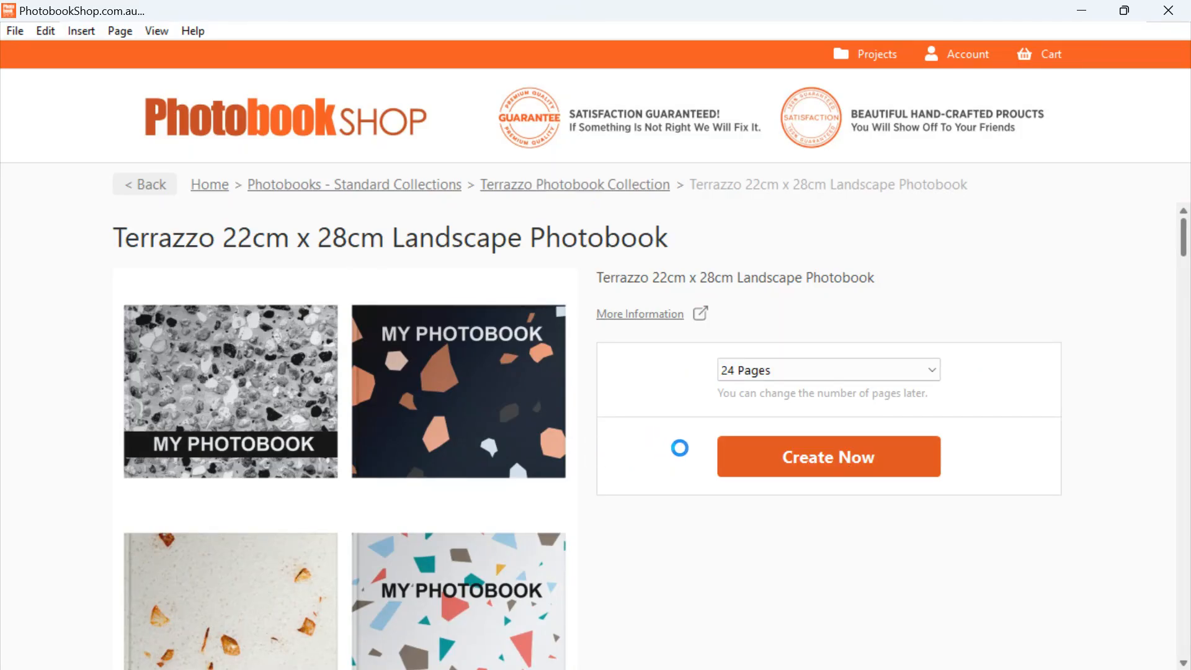
pyautogui.click(826, 456)
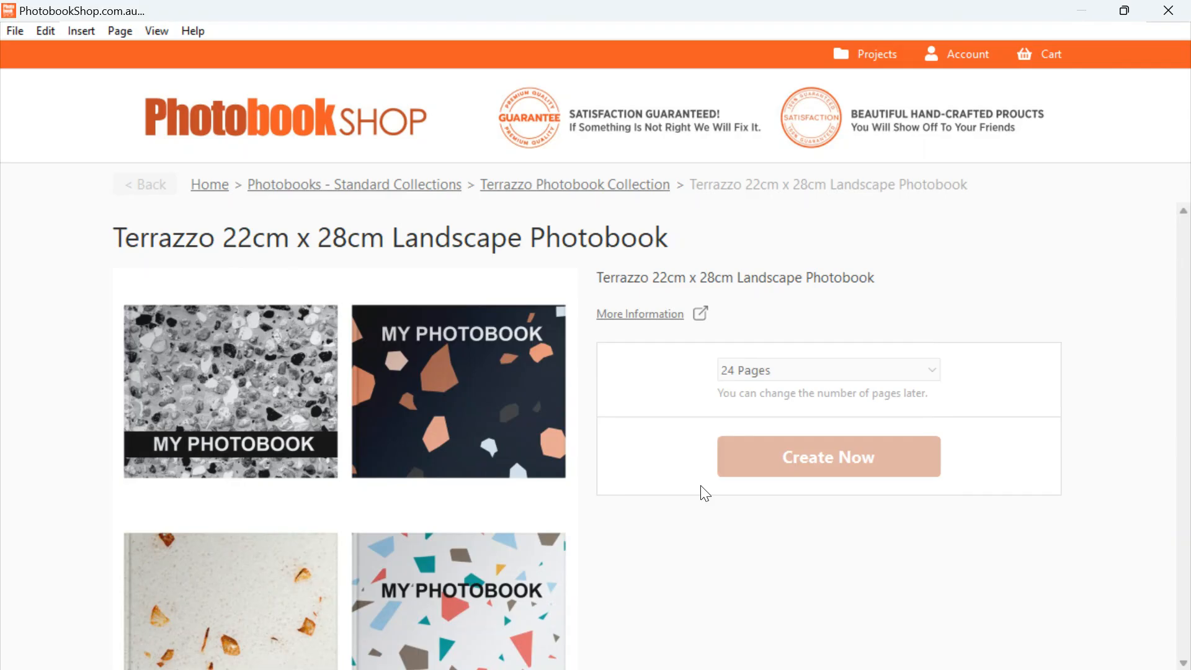
pyautogui.click(827, 456)
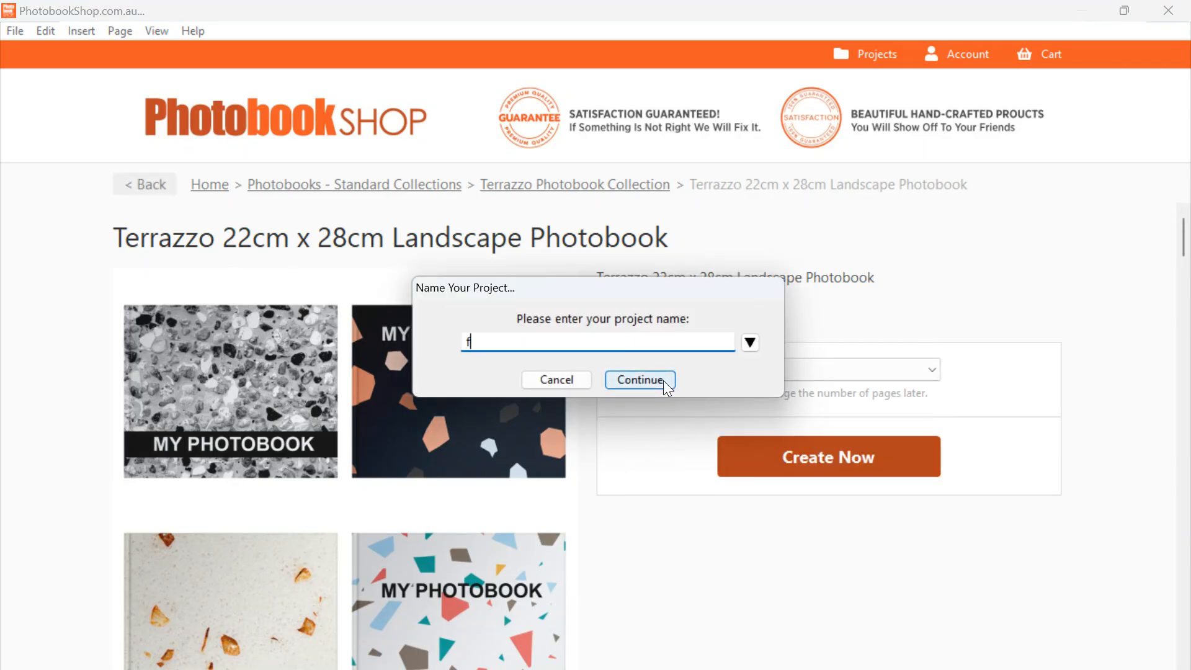
pyautogui.write('riends')
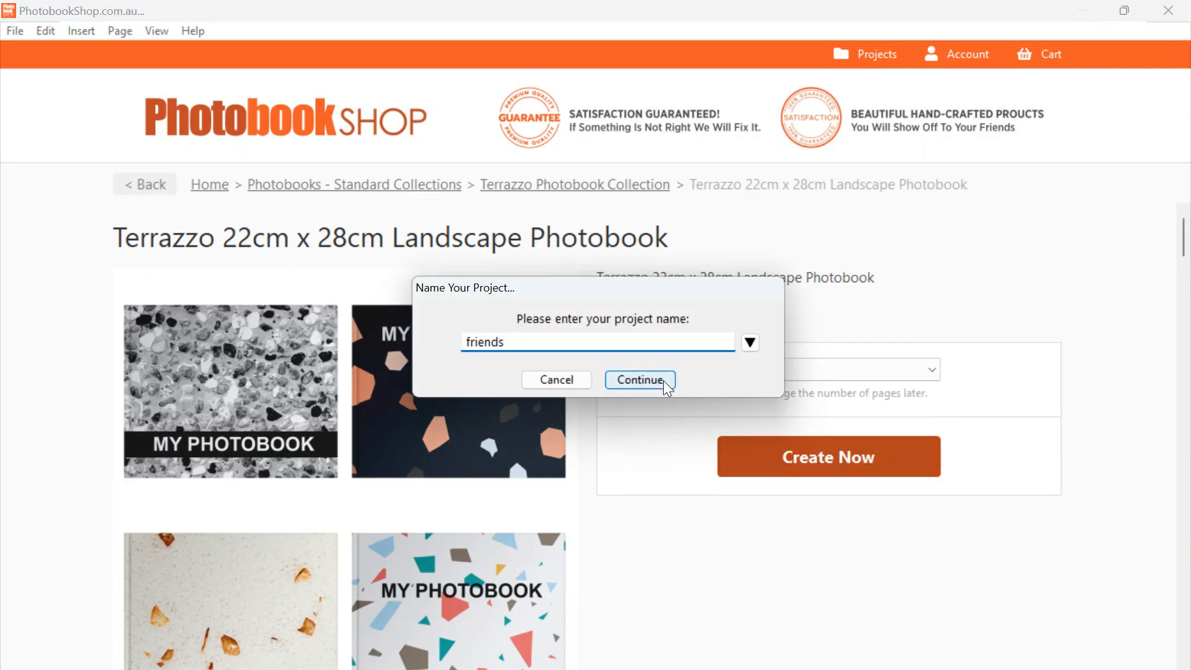
pyautogui.moveTo(642, 383)
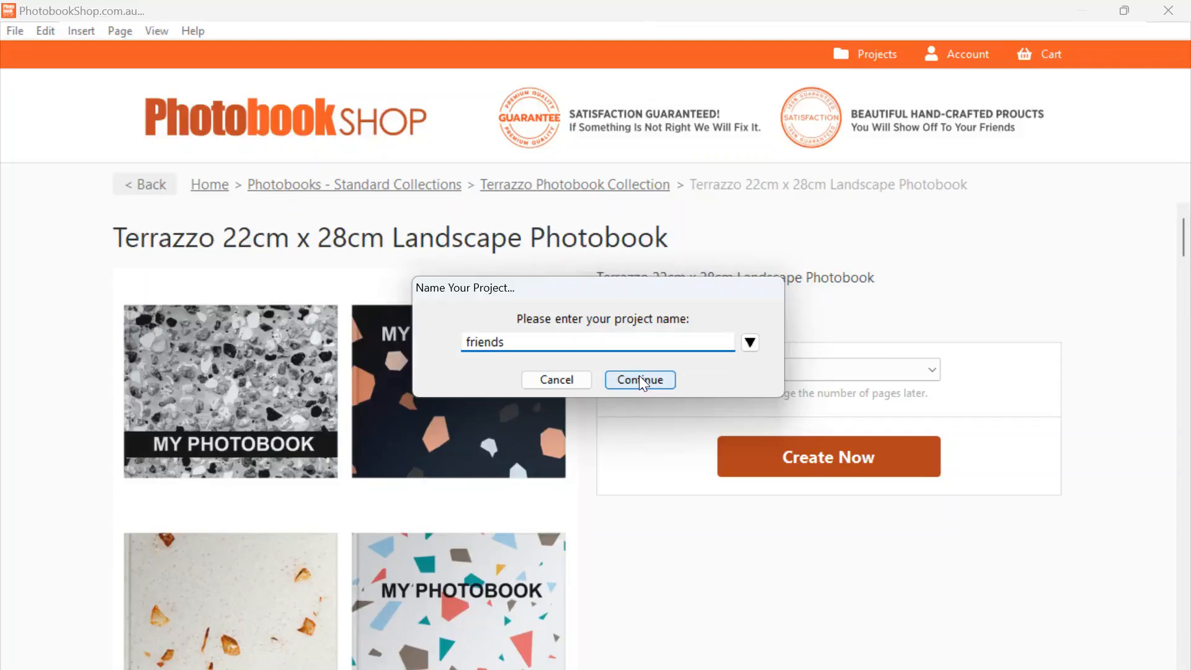
pyautogui.click(639, 379)
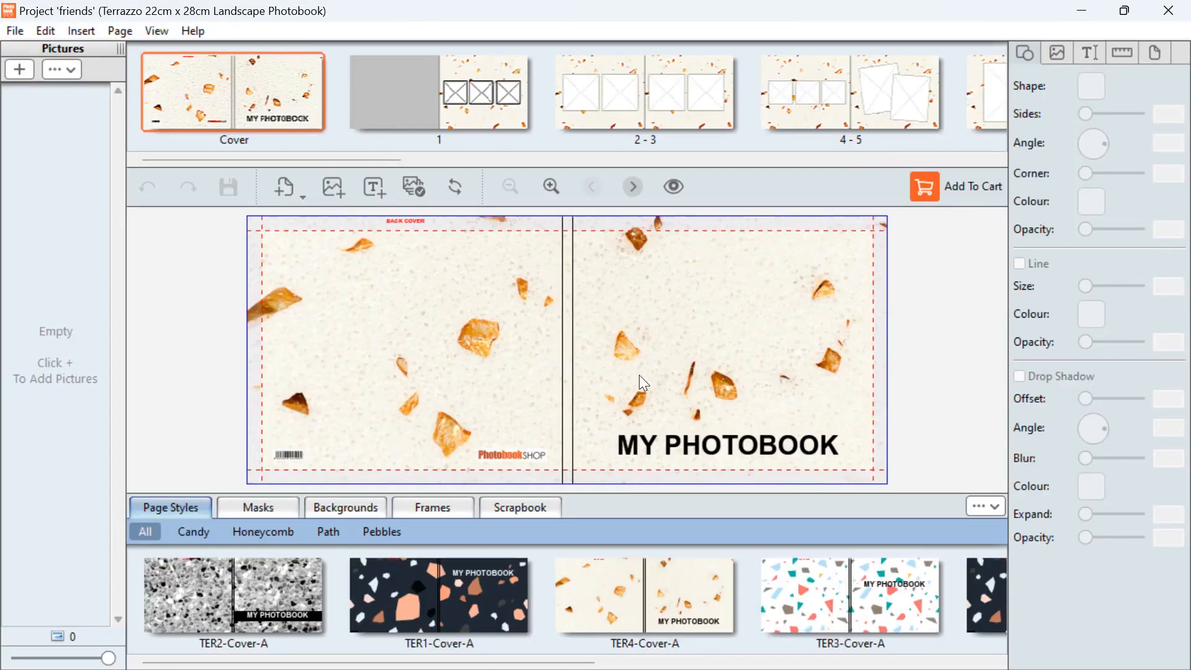
pyautogui.moveTo(243, 454)
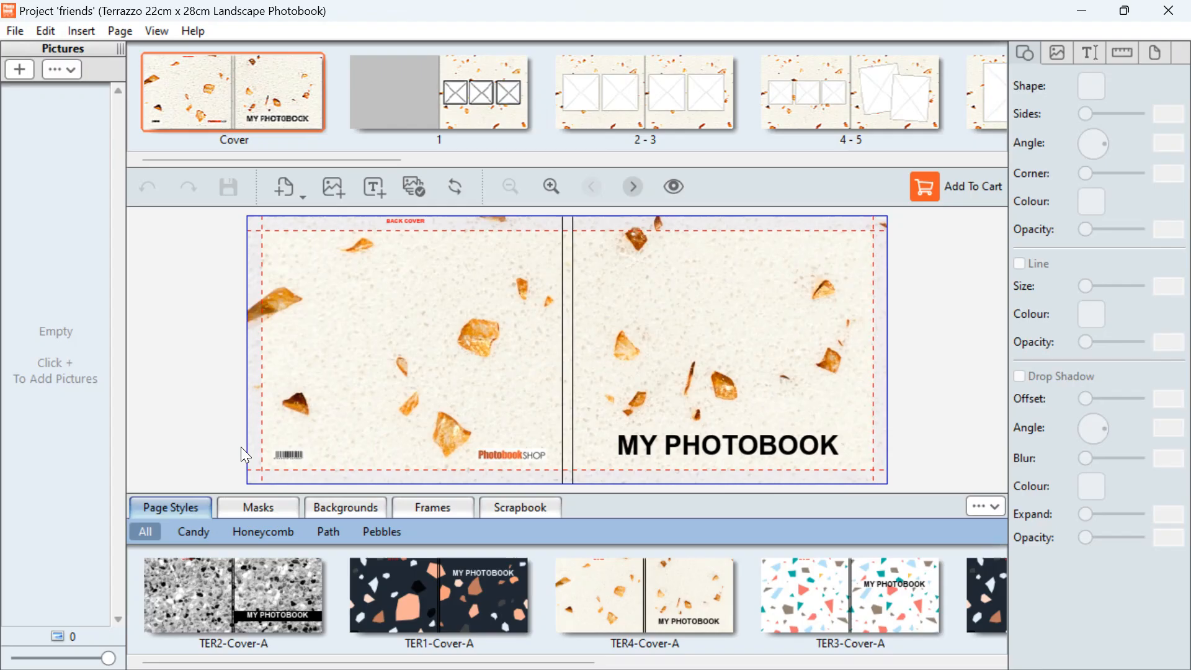
pyautogui.moveTo(569, 301)
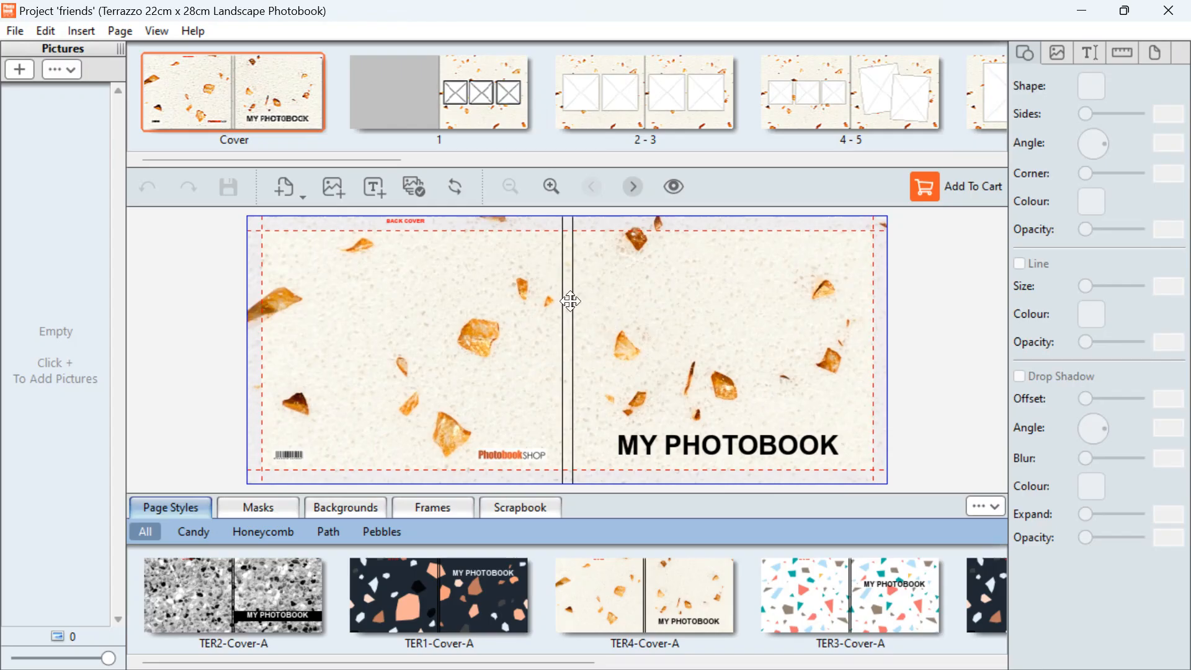
pyautogui.moveTo(634, 95)
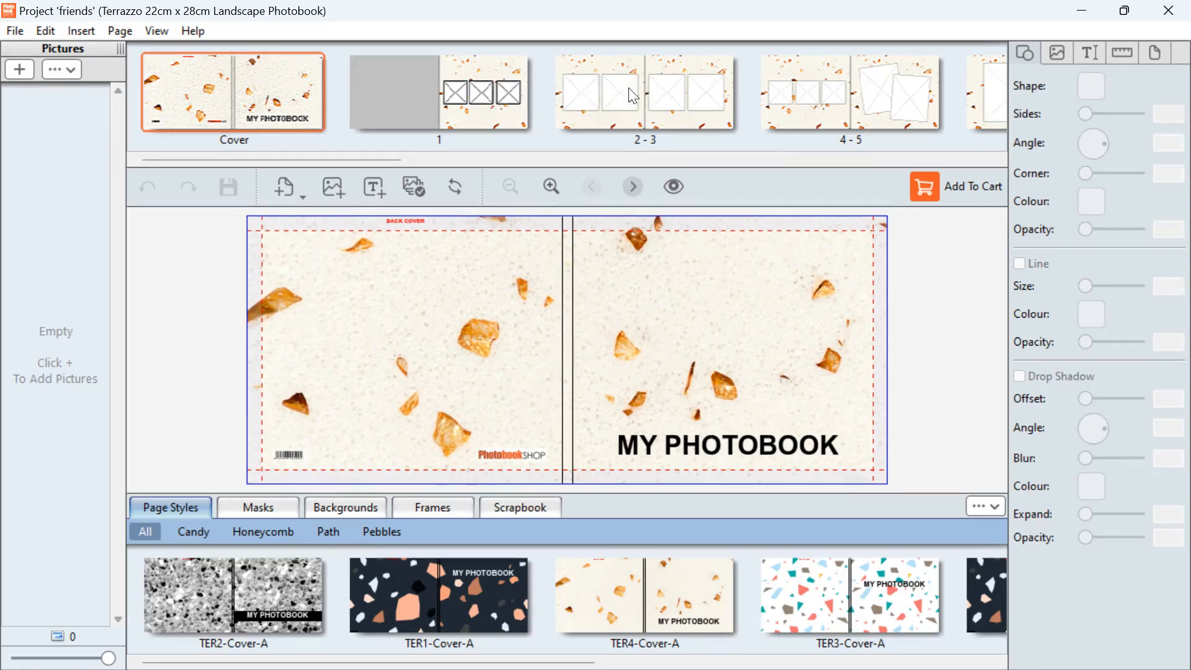
# Open the pages 4–5 spread with its five photo placeholders
pyautogui.click(848, 92)
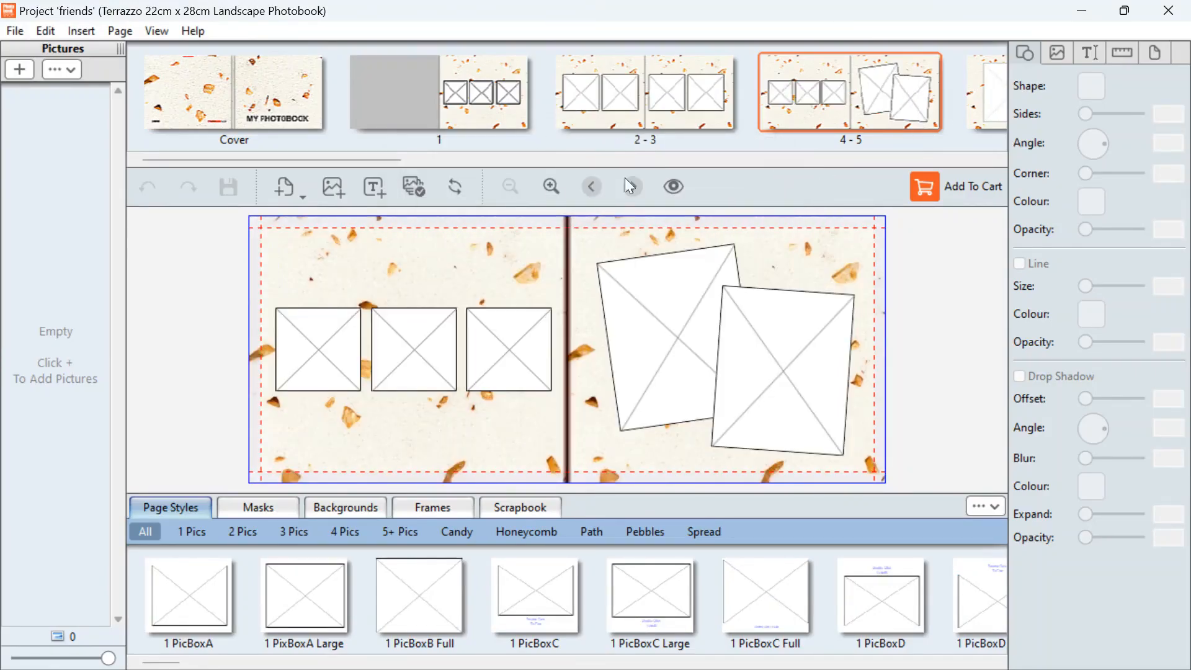
pyautogui.moveTo(283, 186)
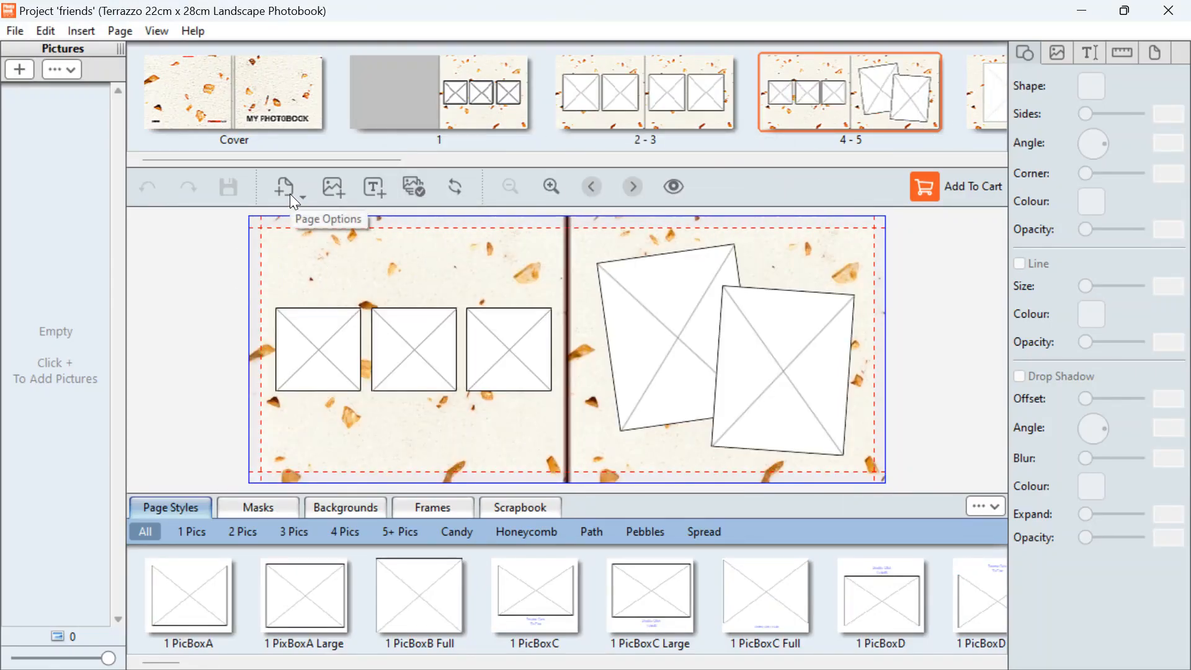
# Add 10 pages after the last page, bringing the book to 34 pages
pyautogui.click(284, 186)
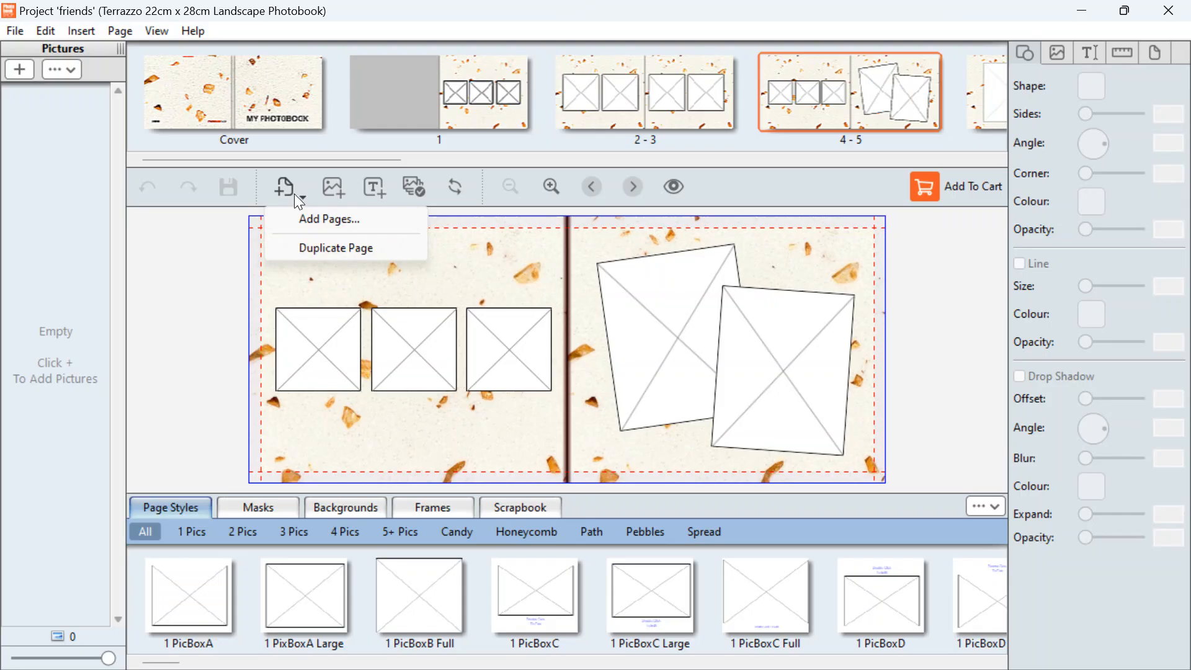
pyautogui.click(328, 219)
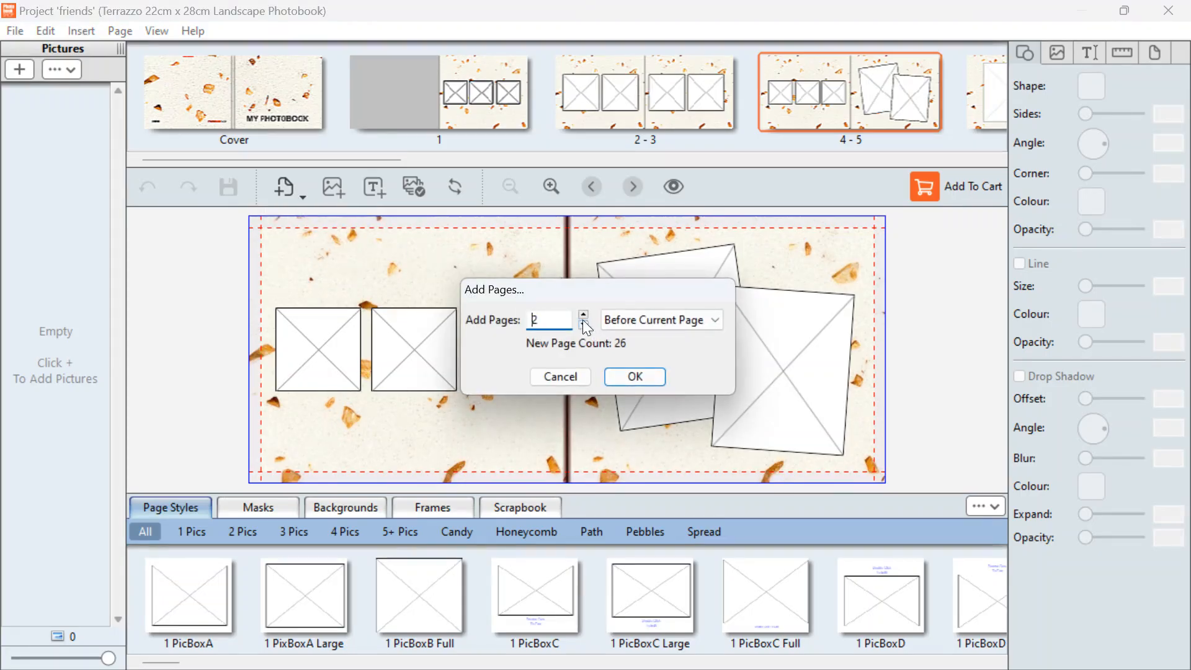
pyautogui.click(582, 314)
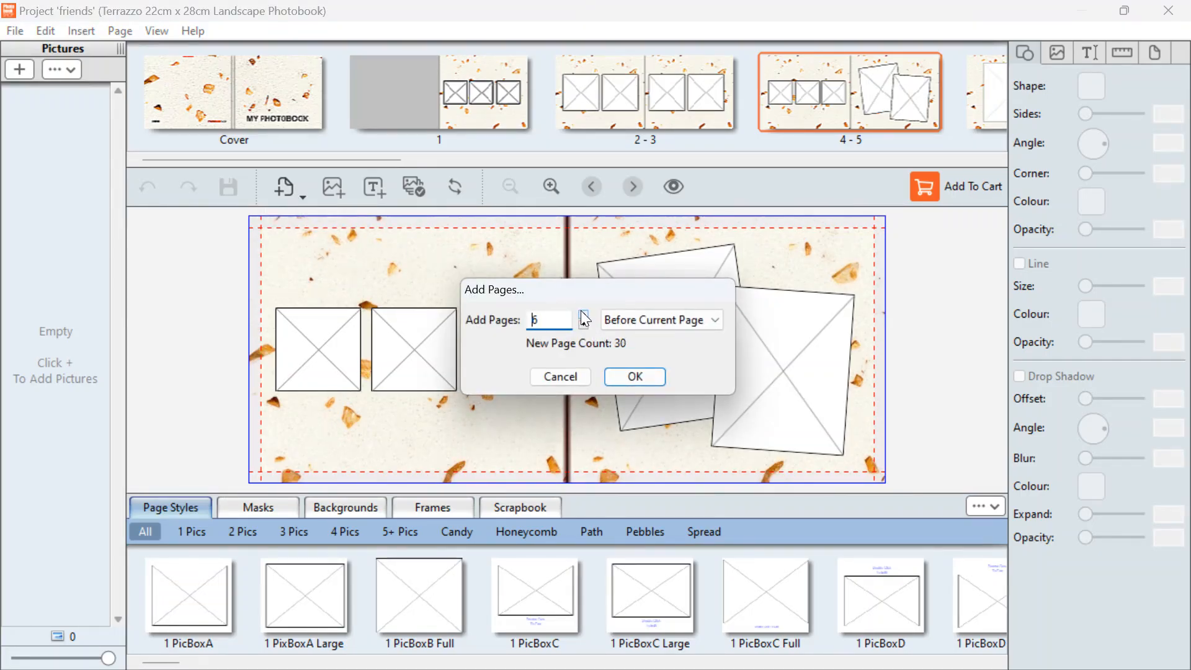
pyautogui.click(582, 315)
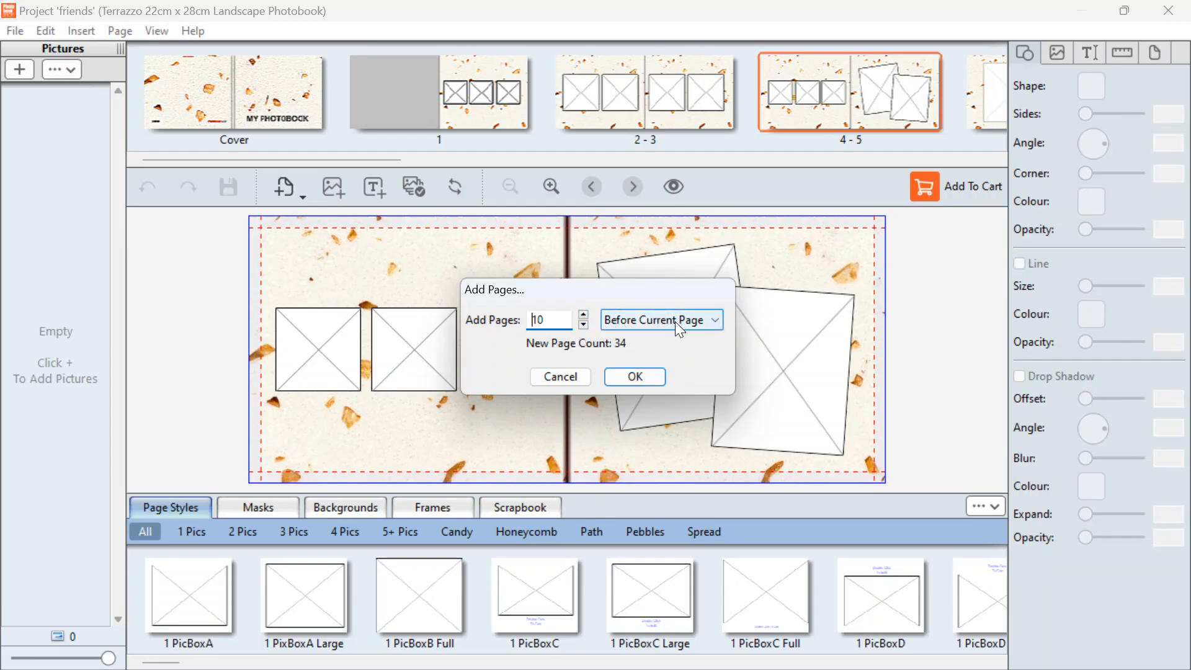
pyautogui.click(659, 319)
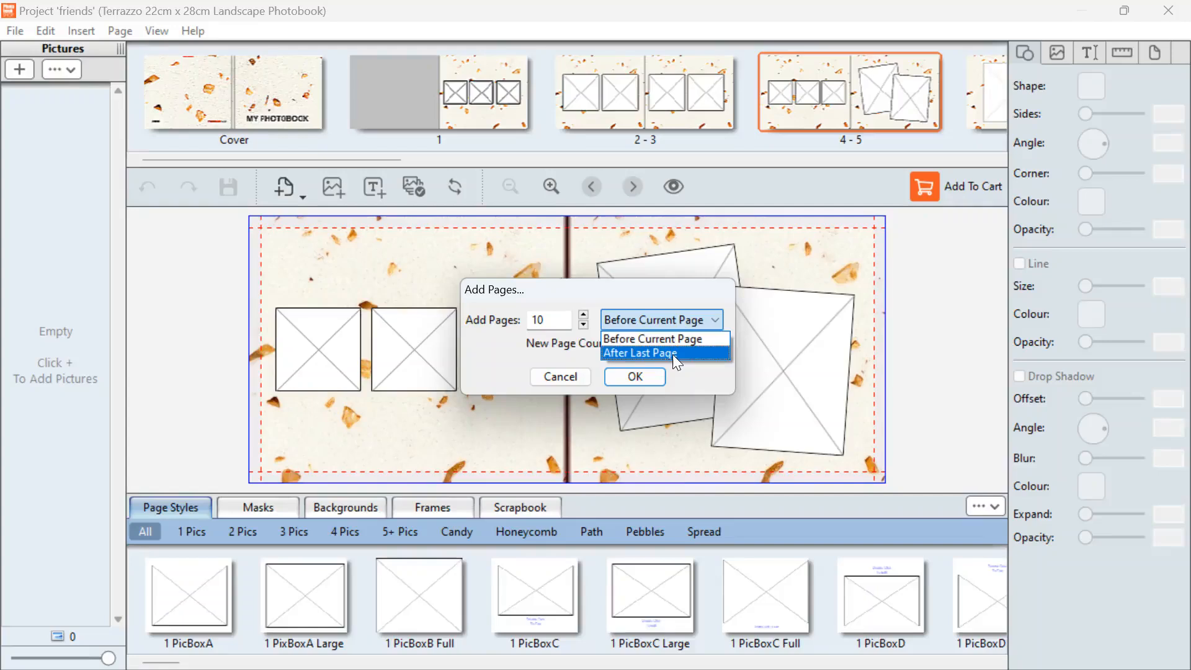
pyautogui.moveTo(636, 355)
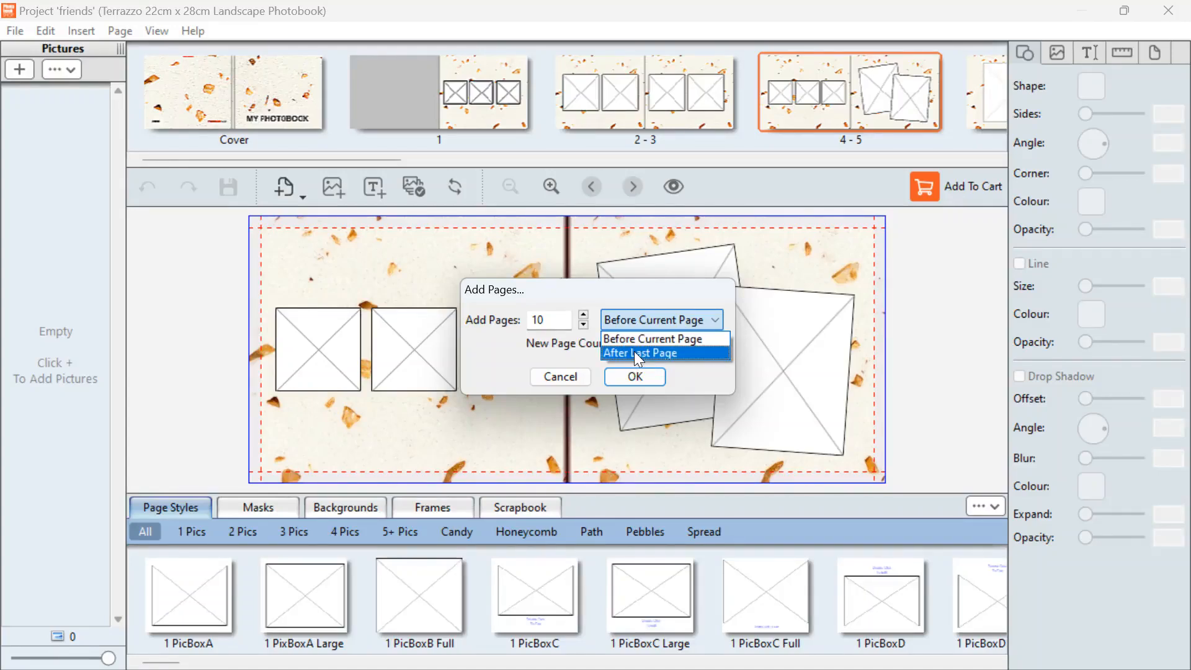
pyautogui.click(640, 352)
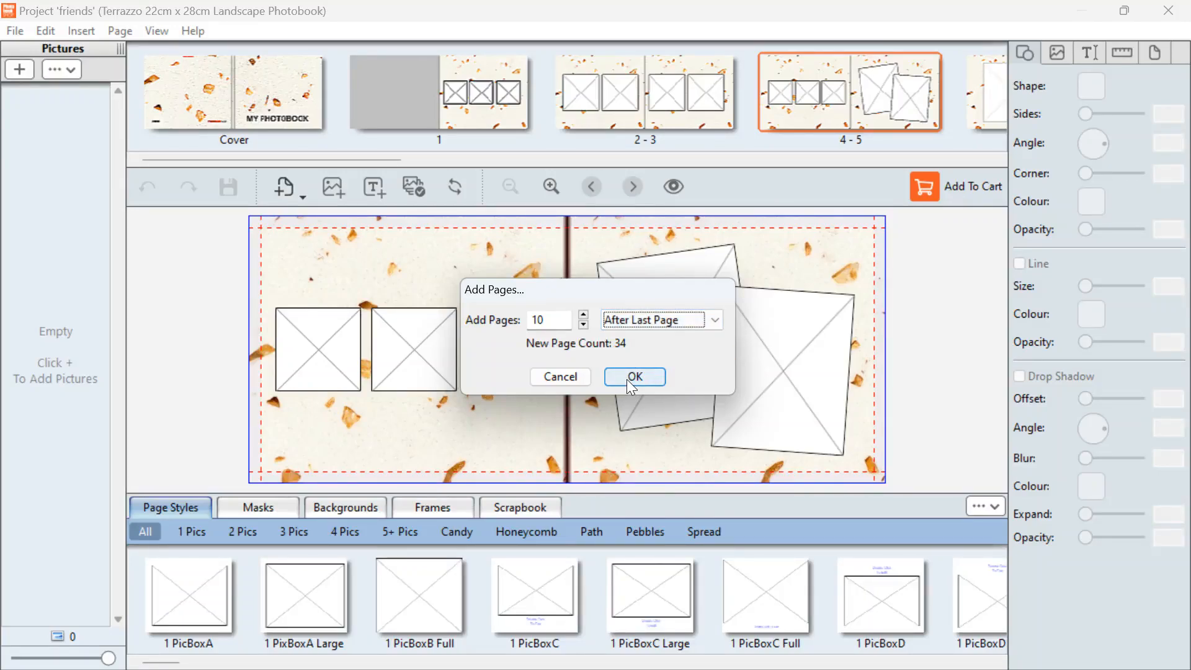
pyautogui.click(633, 376)
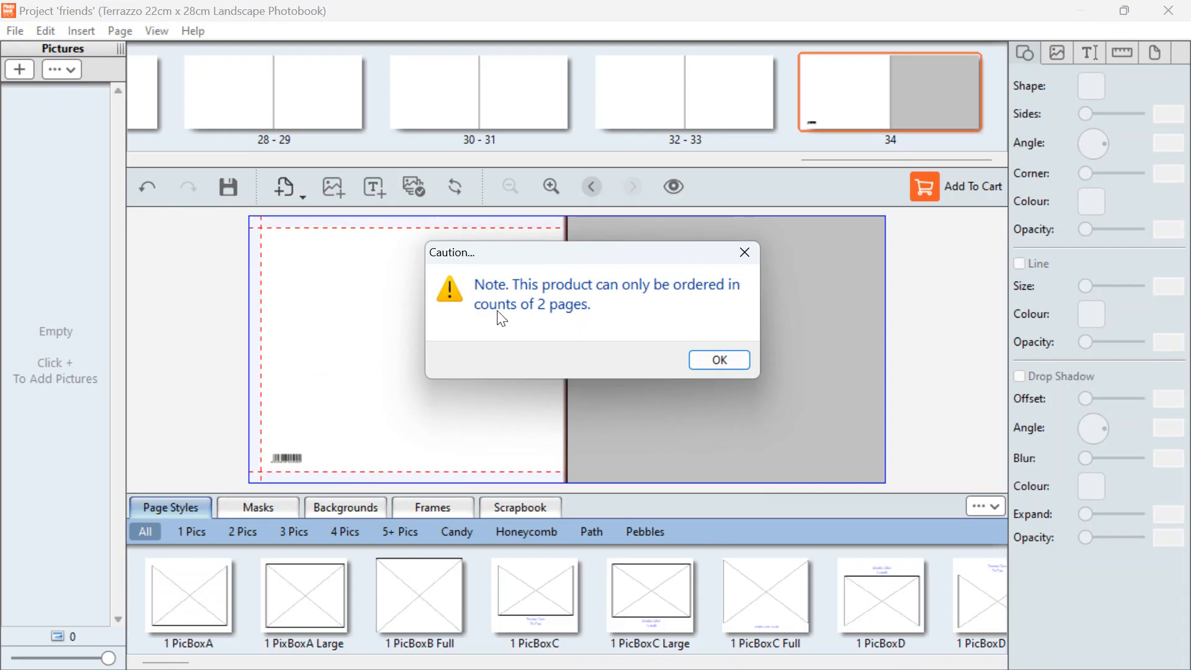
# Dismiss the two-page ordering caution and scroll the page strip back toward the cover
pyautogui.click(717, 359)
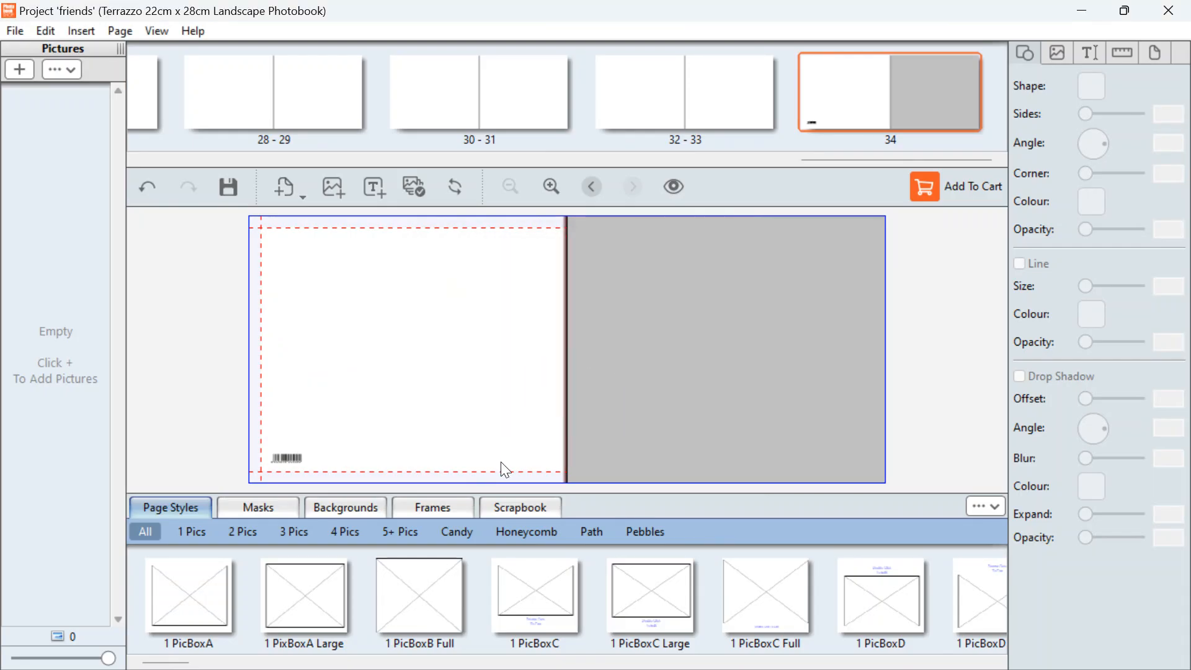
pyautogui.hscroll(-3)
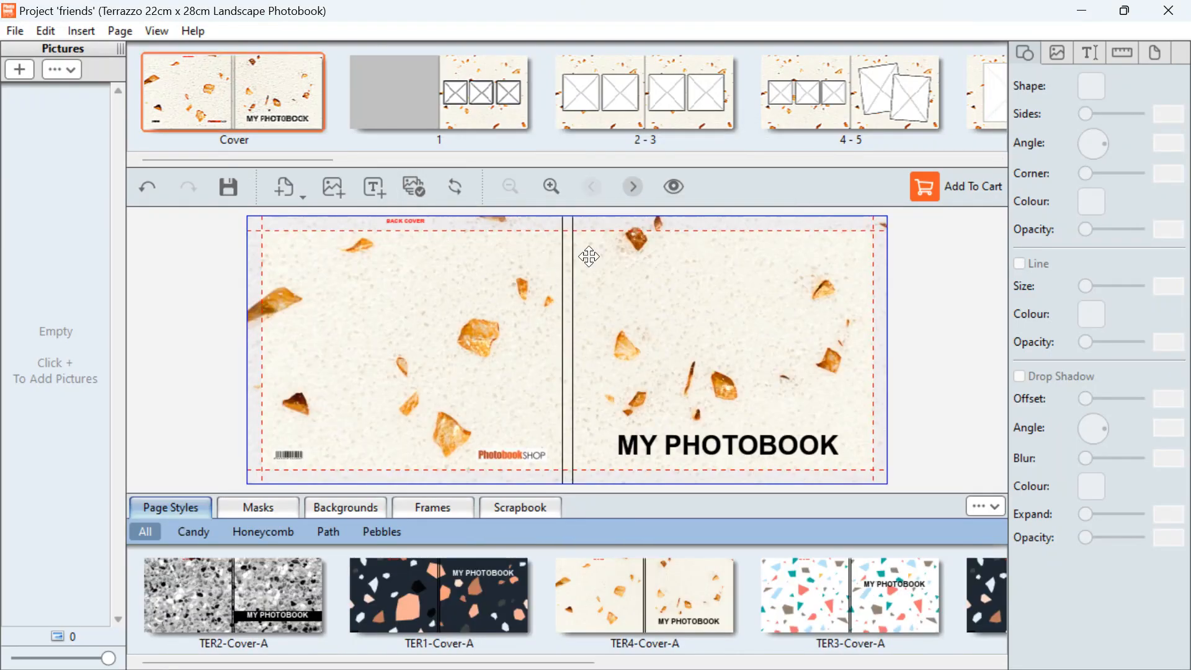
pyautogui.moveTo(569, 437)
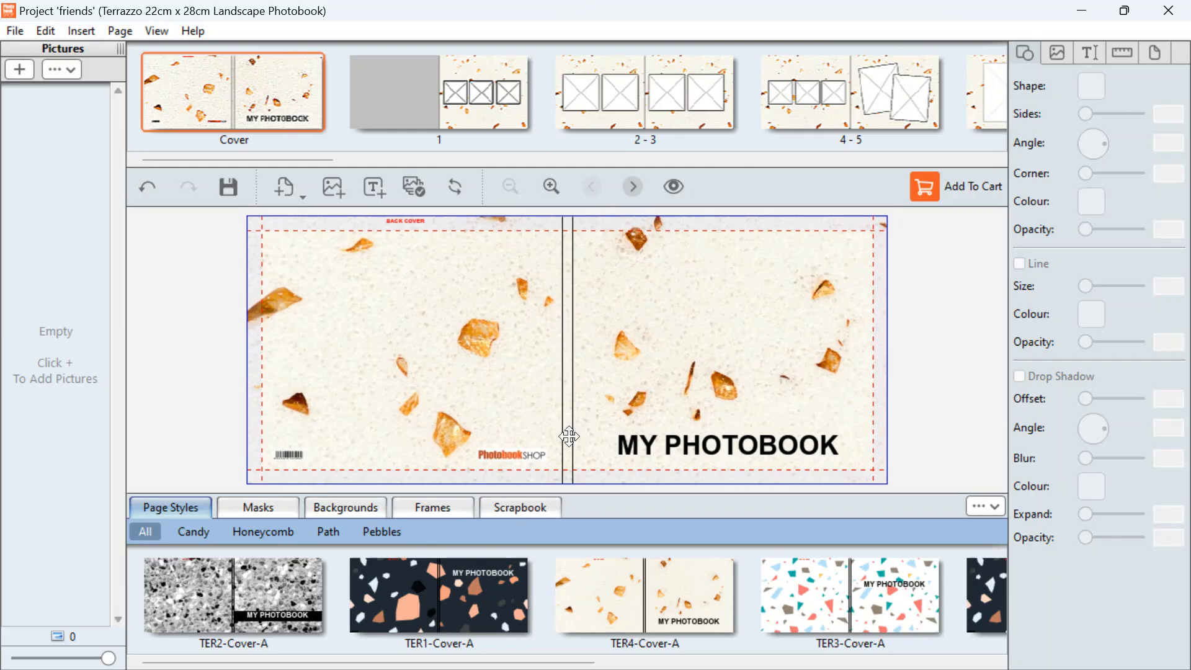
pyautogui.moveTo(575, 443)
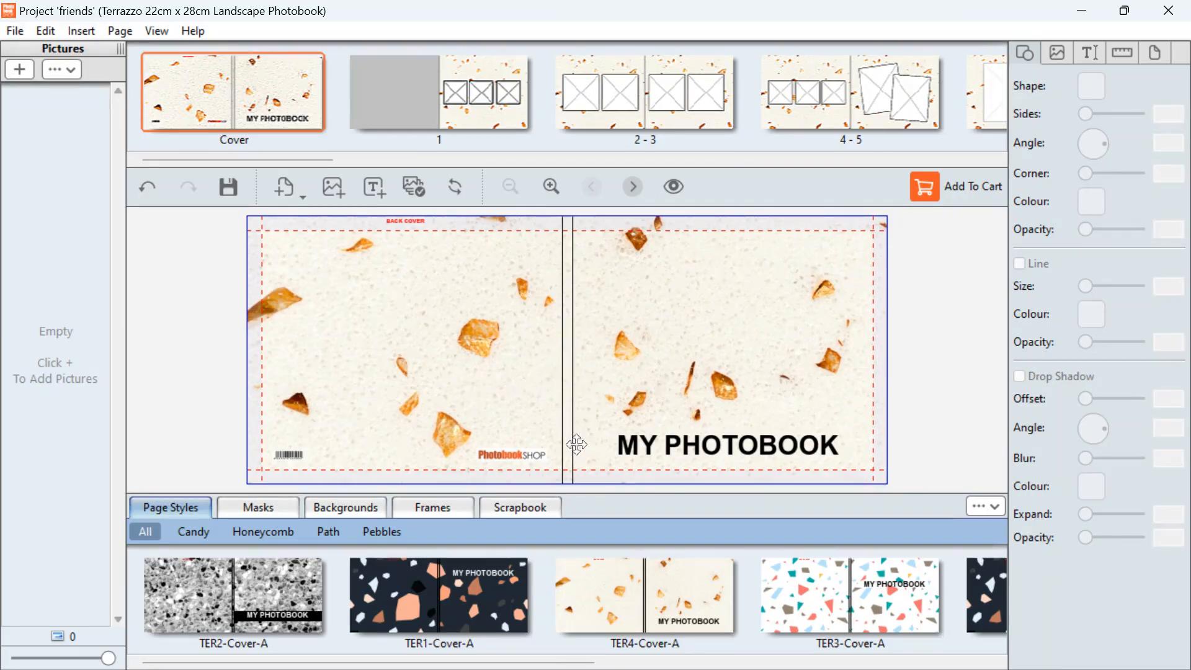
pyautogui.moveTo(595, 247)
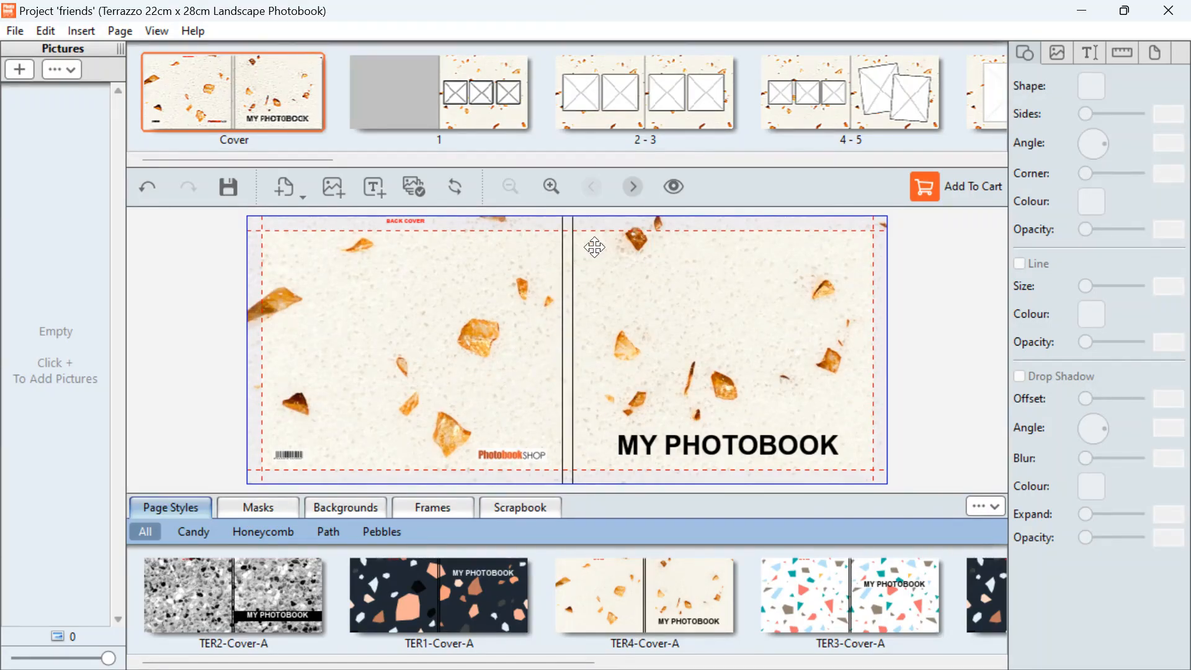
pyautogui.moveTo(582, 324)
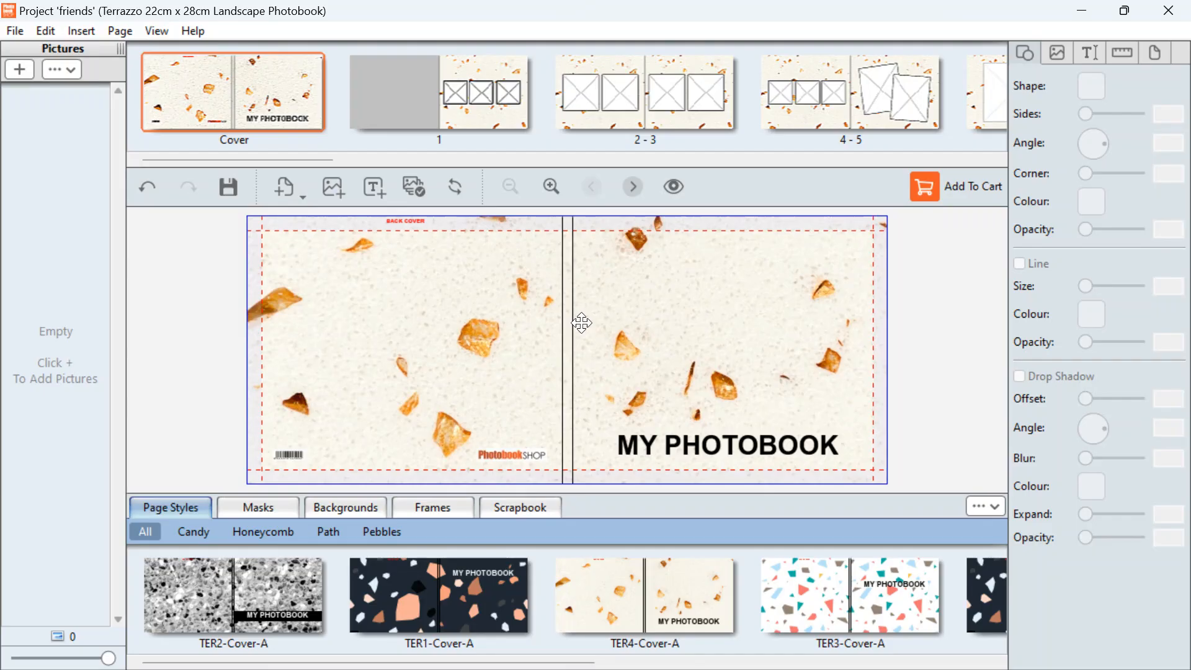
pyautogui.moveTo(639, 223)
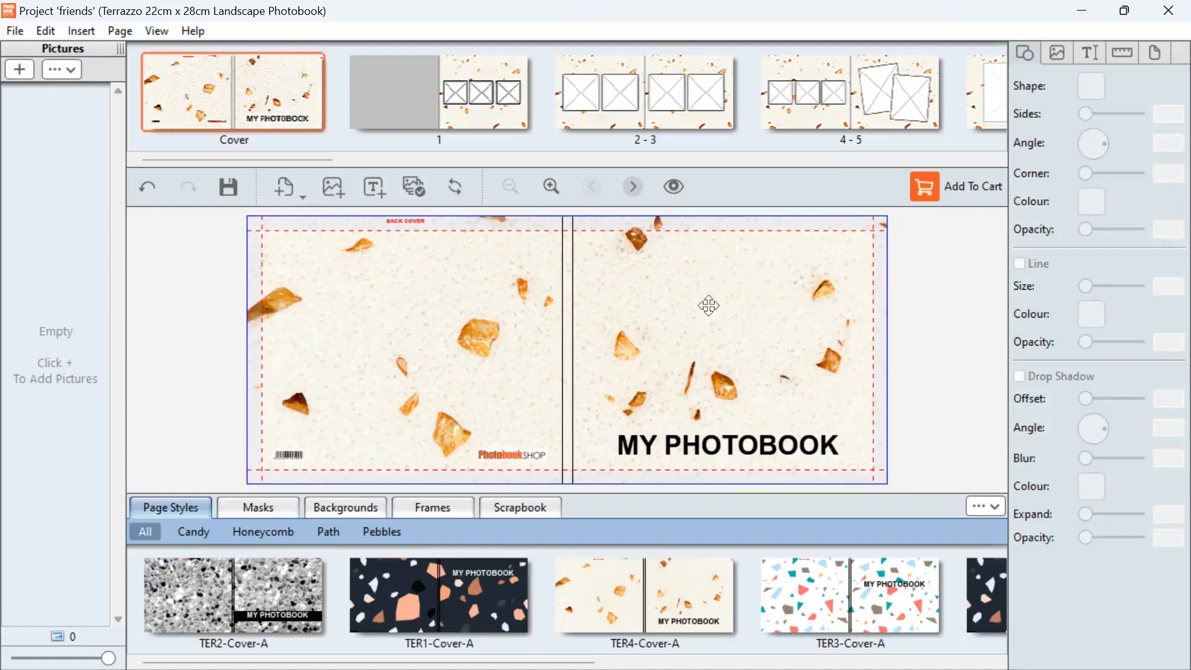
pyautogui.moveTo(608, 342)
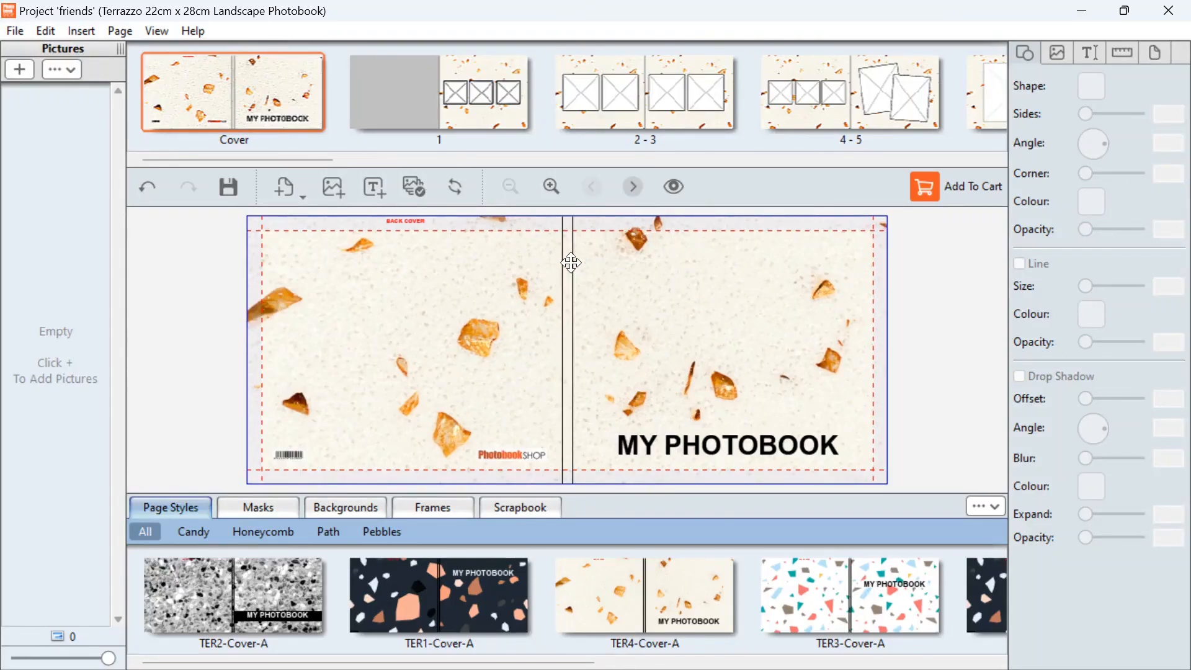
pyautogui.moveTo(565, 399)
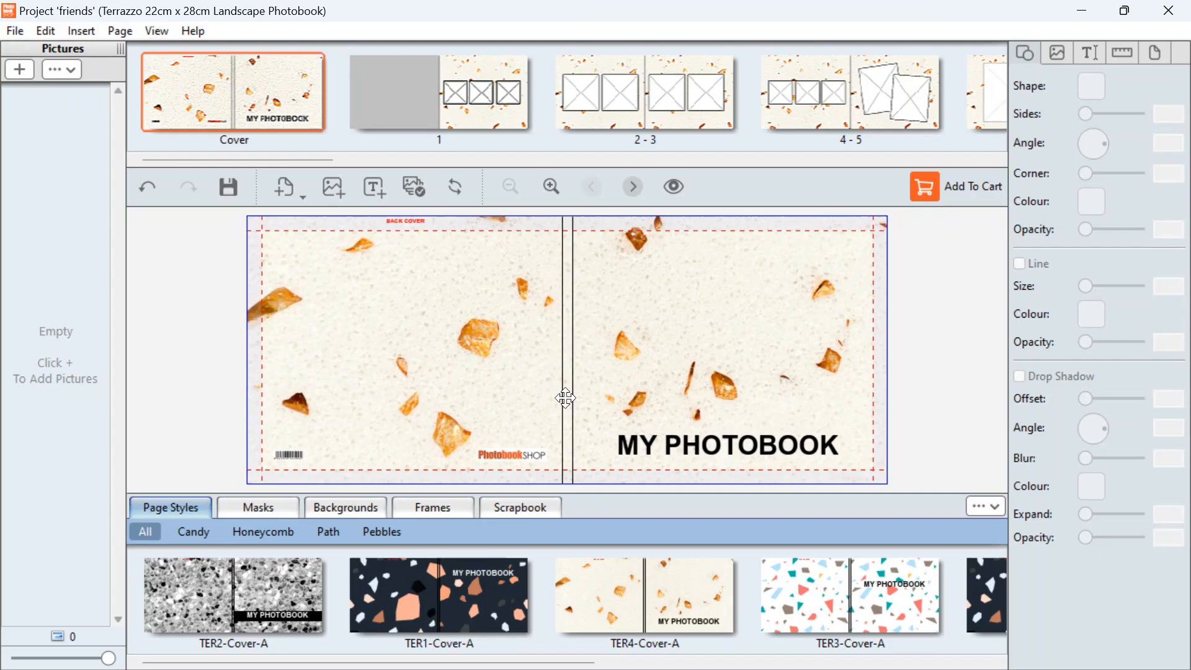
pyautogui.moveTo(568, 258)
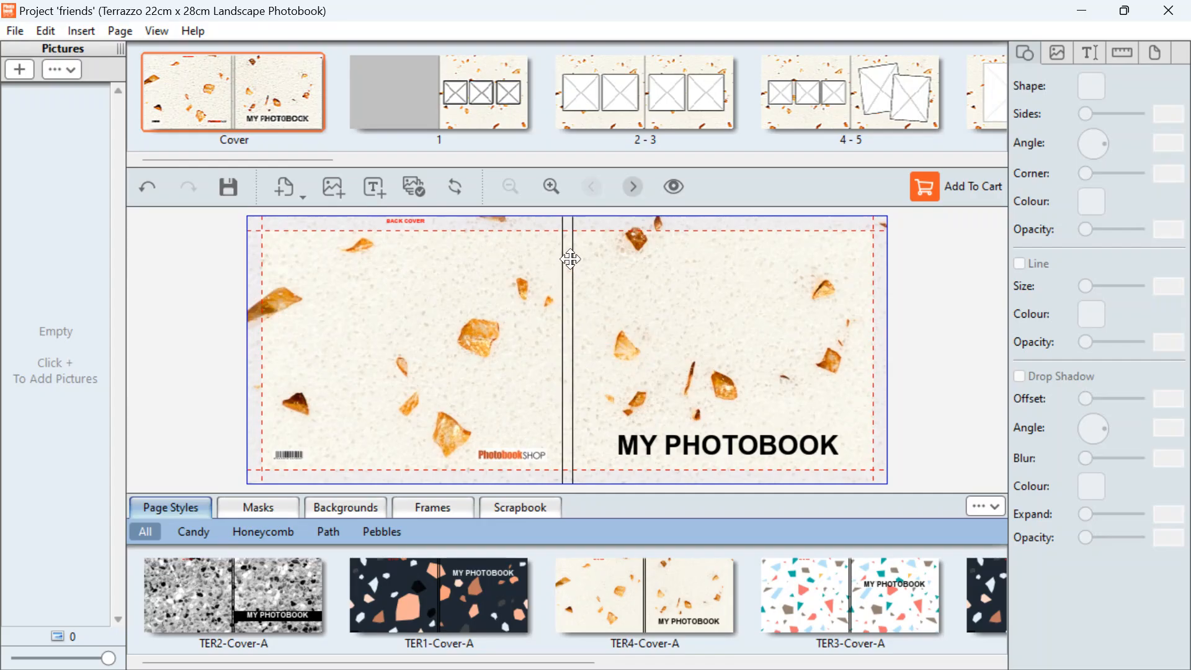
pyautogui.moveTo(569, 377)
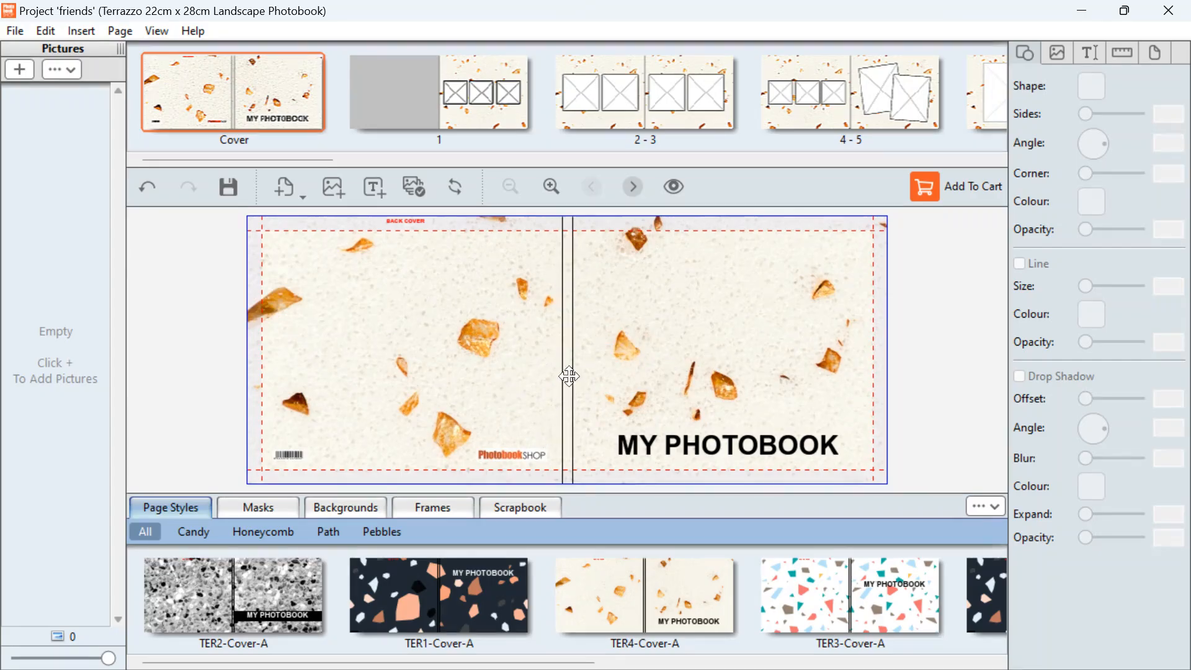
pyautogui.moveTo(361, 294)
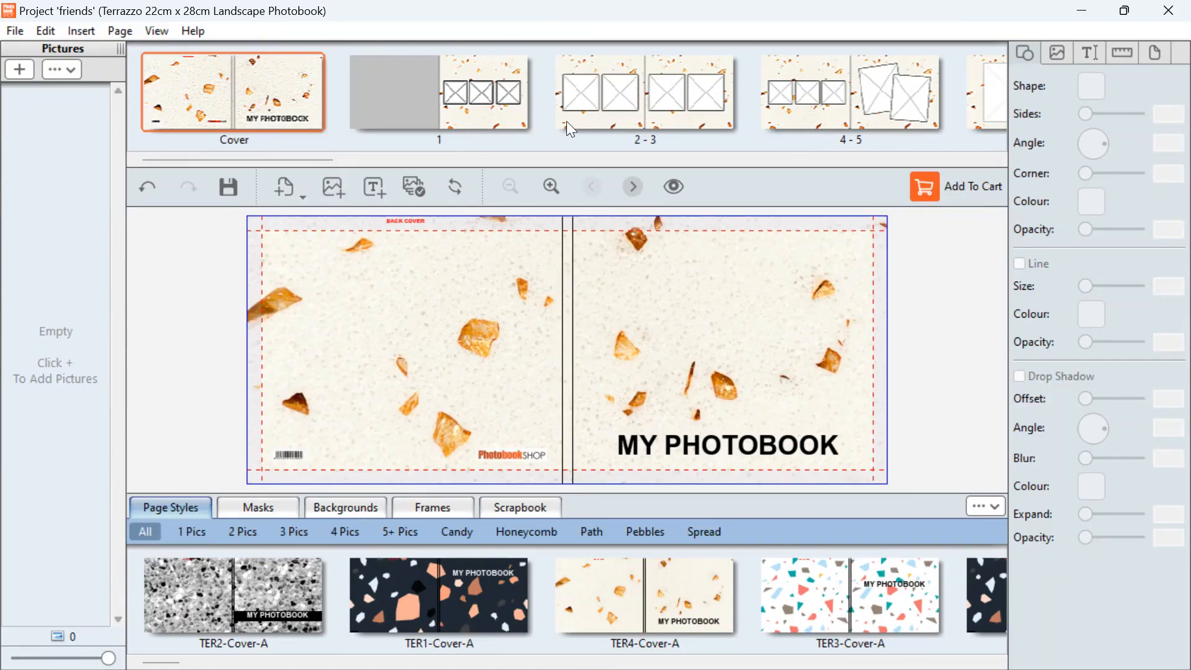
# Delete the original pages 2–3 spread and confirm the deletion
pyautogui.click(644, 91)
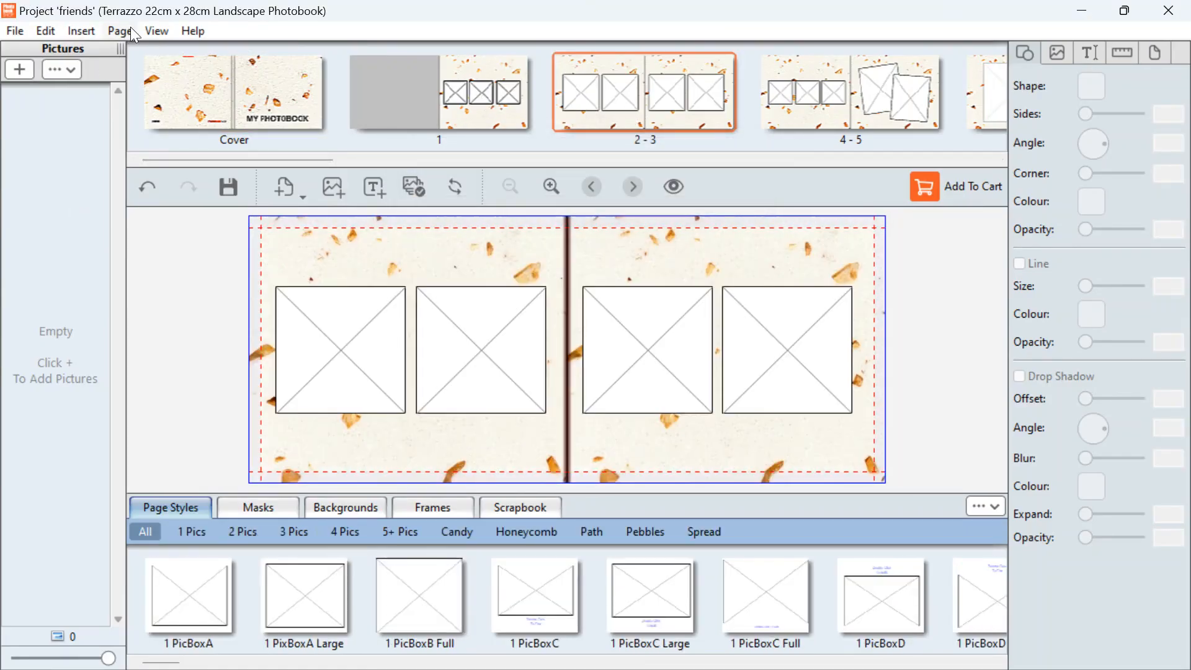
pyautogui.click(119, 30)
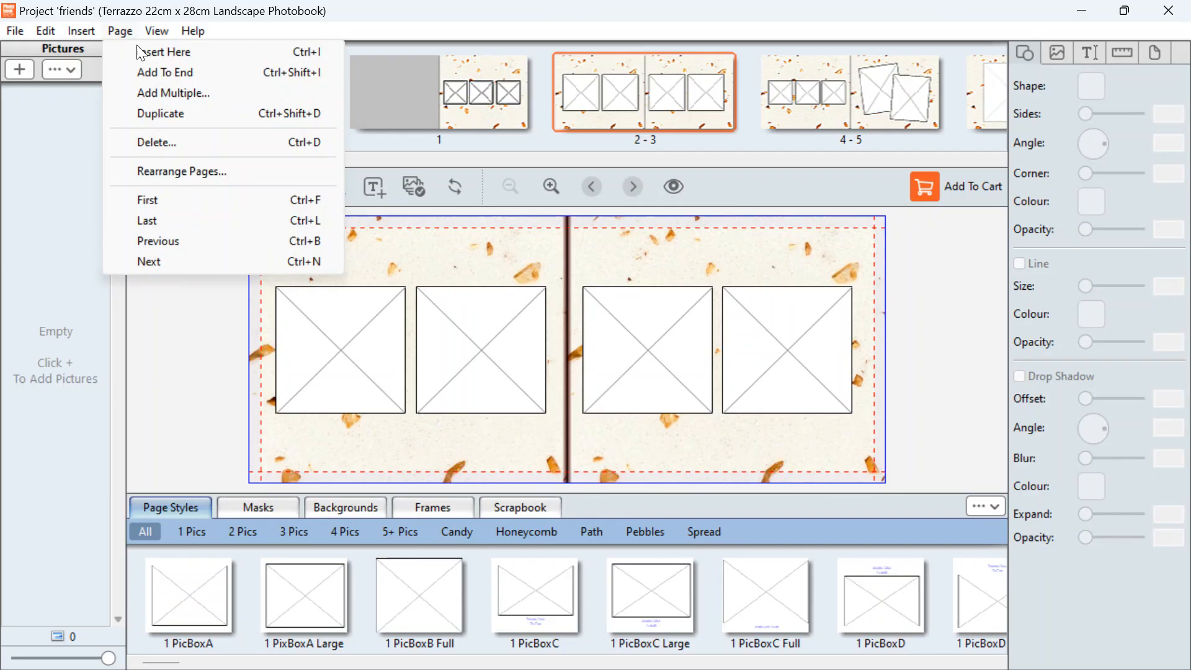
pyautogui.click(156, 142)
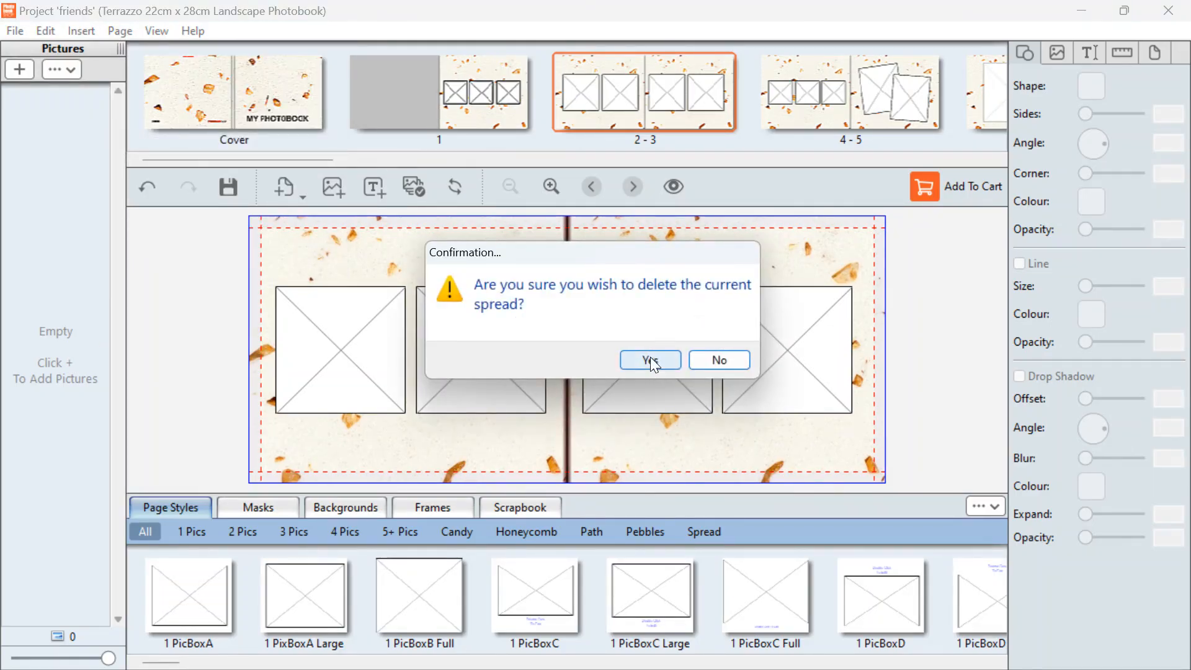
pyautogui.click(649, 359)
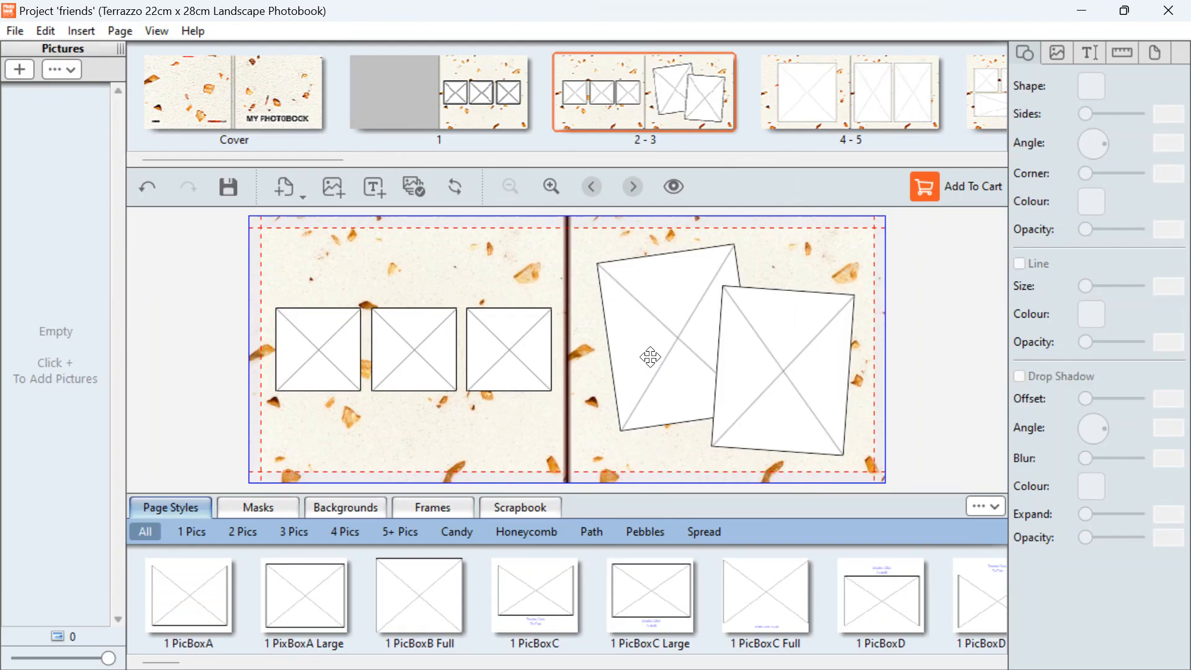